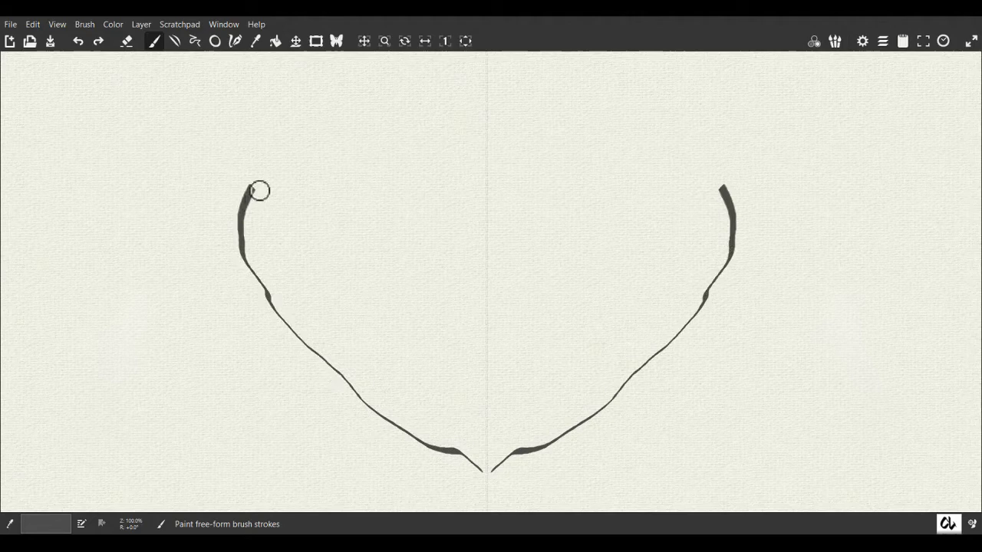
Draw the mirrored head outline, nose marks, mouth and brow lines, and two large eye rims
drag(258, 190, 478, 72)
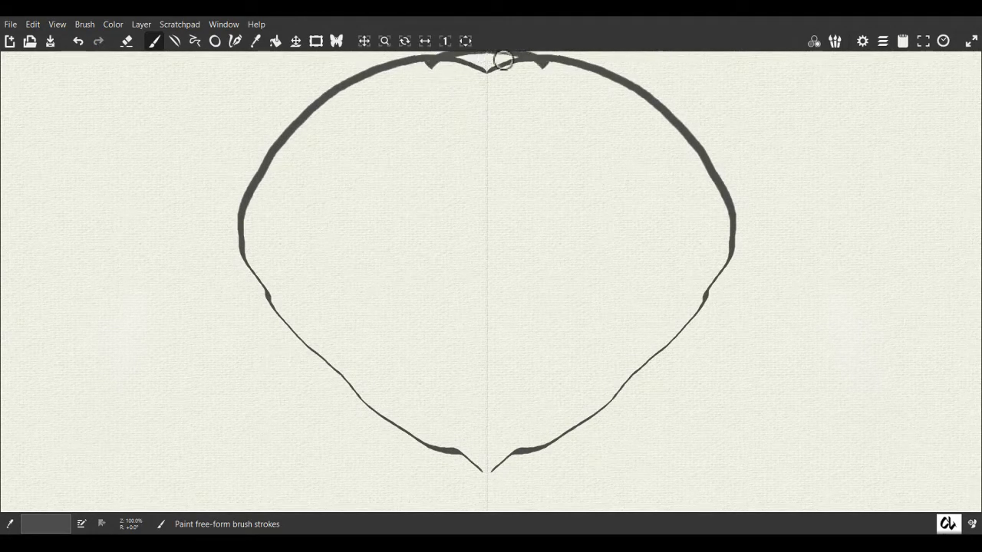
mouse_move(464, 315)
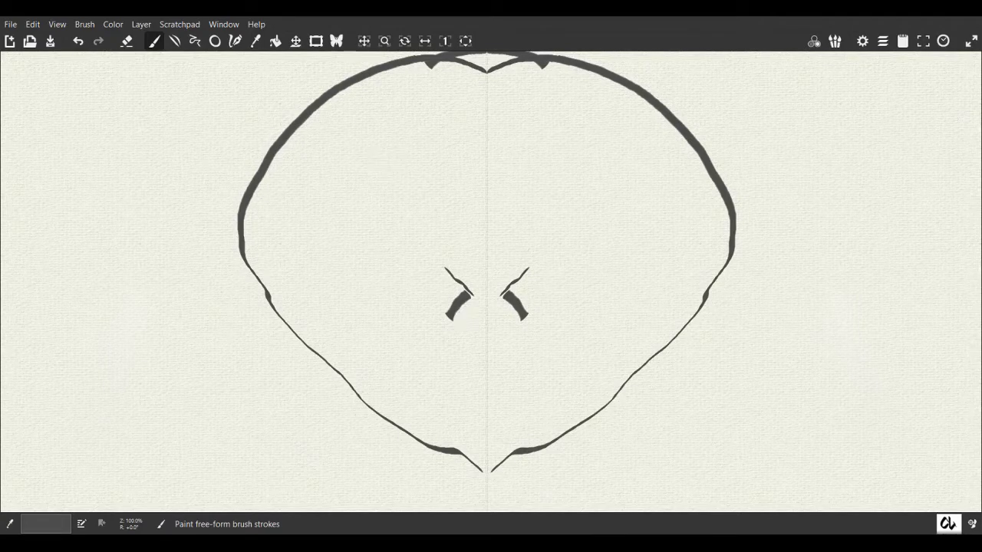
drag(437, 395, 537, 395)
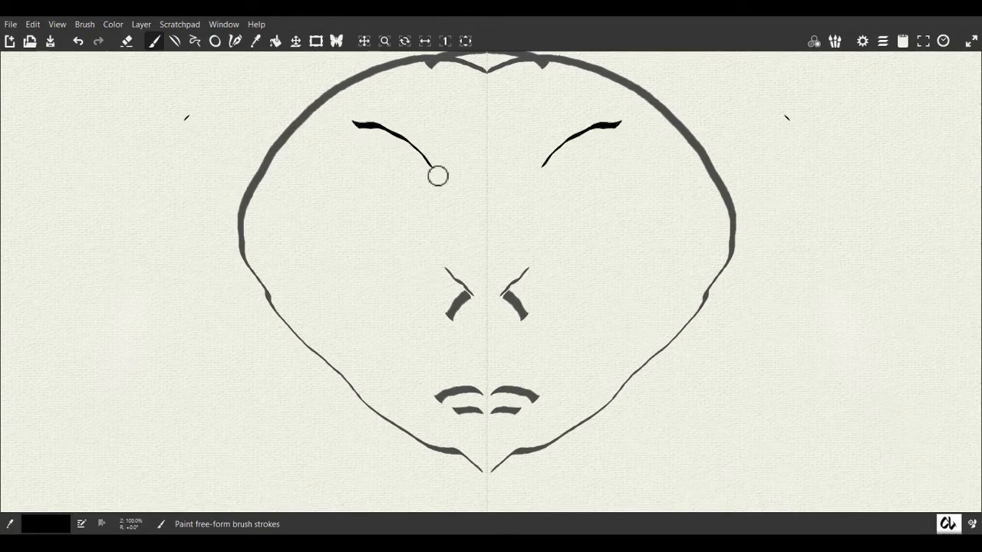
drag(433, 173, 315, 169)
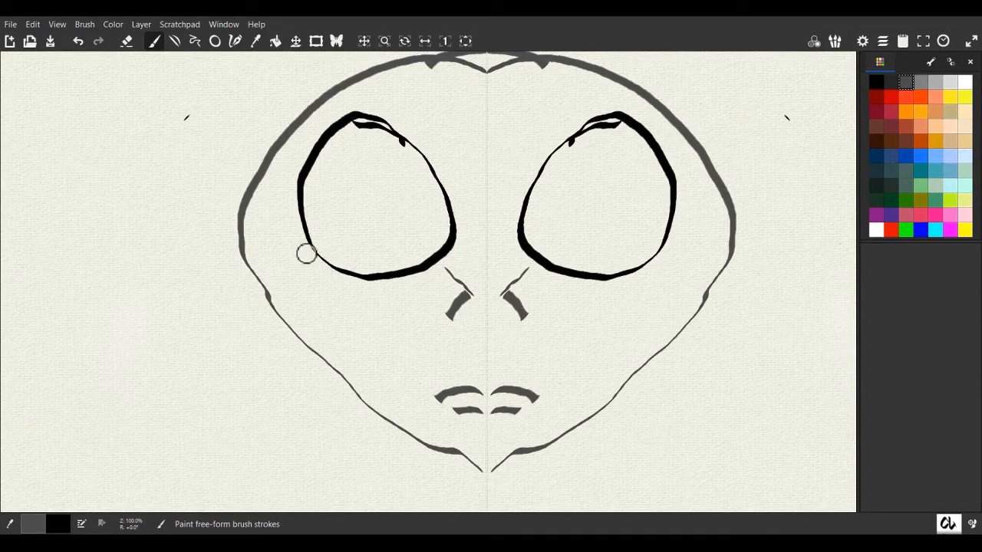
Add grey forehead and eye contours, black nostrils and neck lines, and dark brown side strands
drag(307, 253, 429, 288)
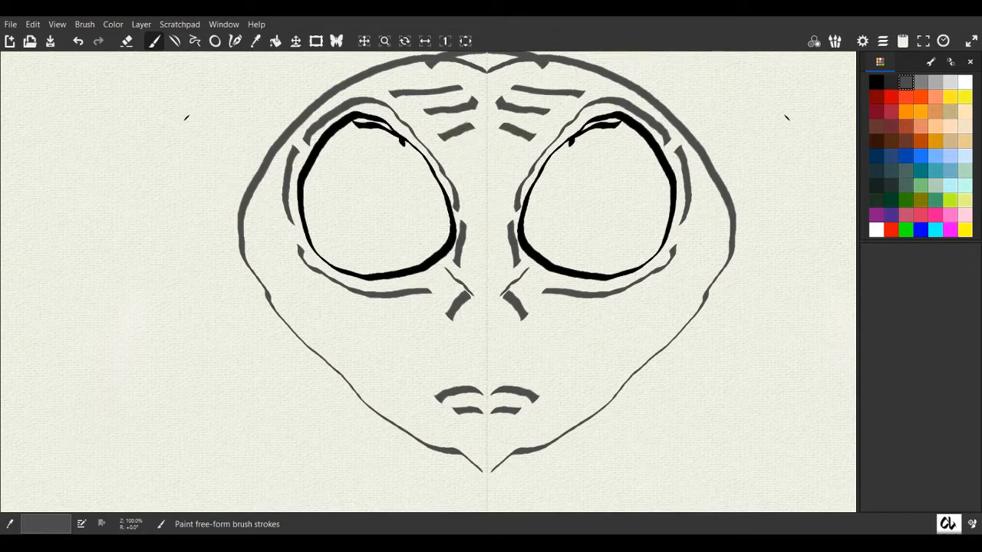
click(877, 82)
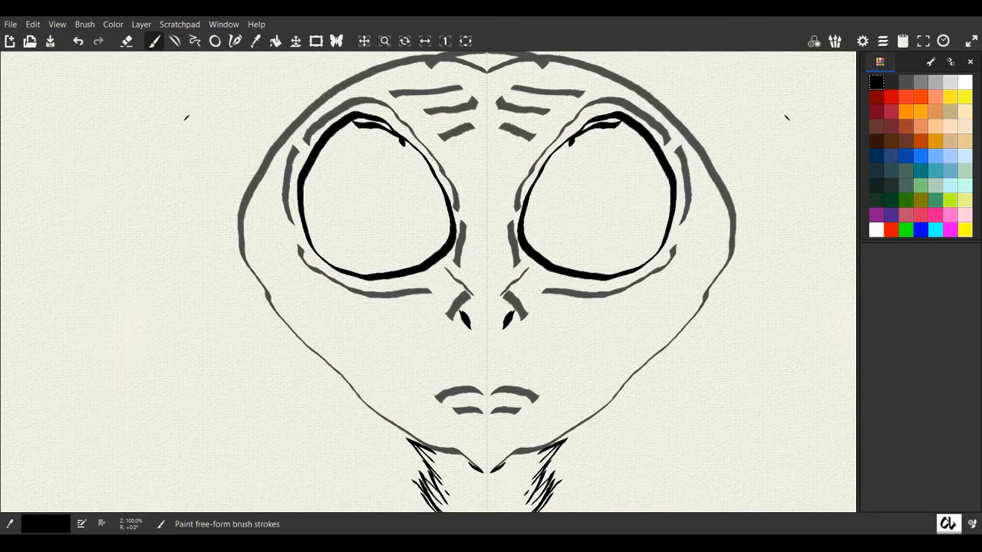
click(877, 140)
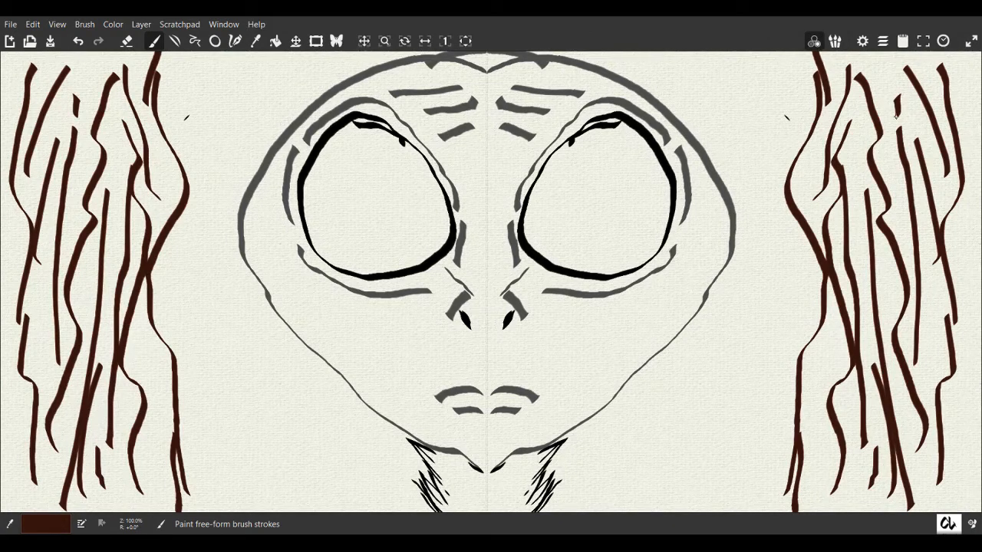
Pick a lighter brown swatch from the Color Sets panel
click(813, 41)
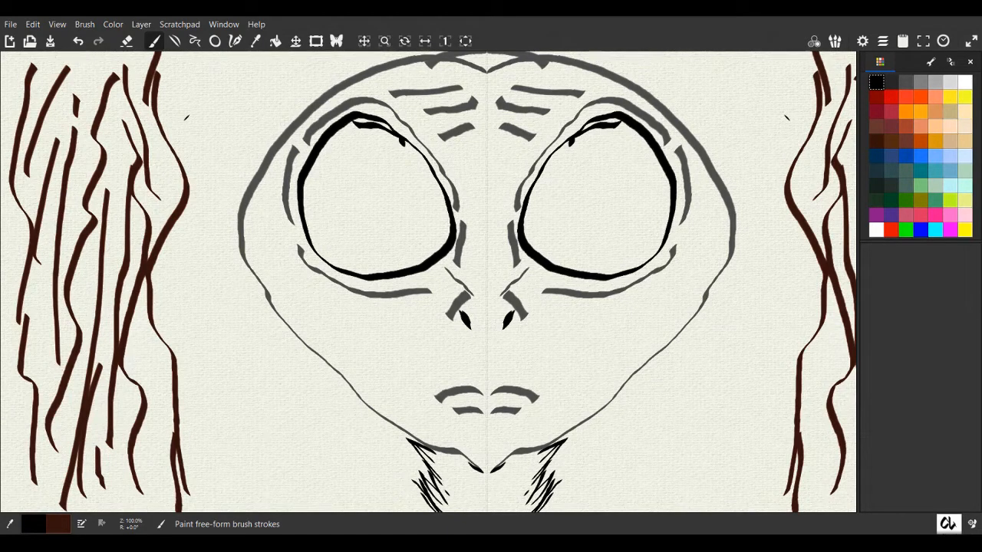
click(891, 142)
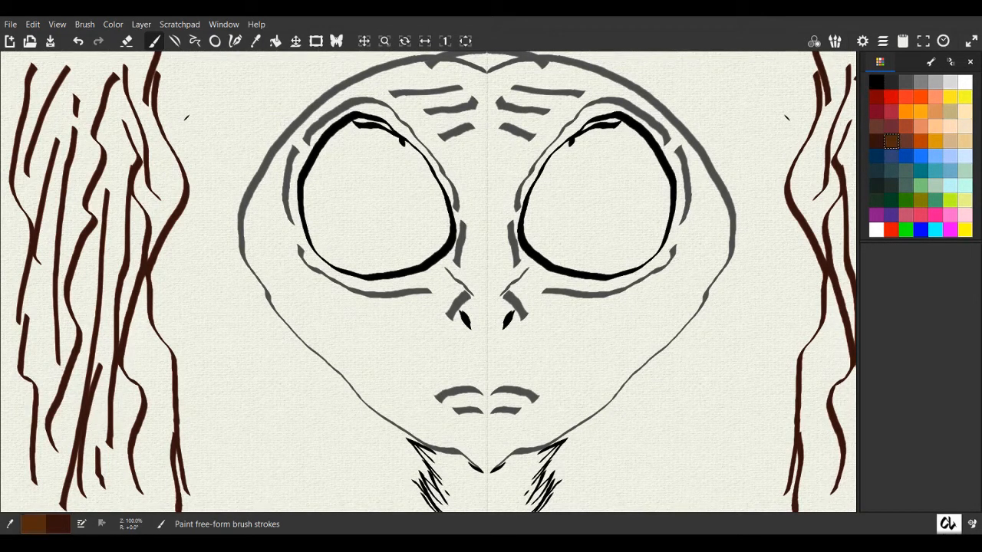
click(970, 62)
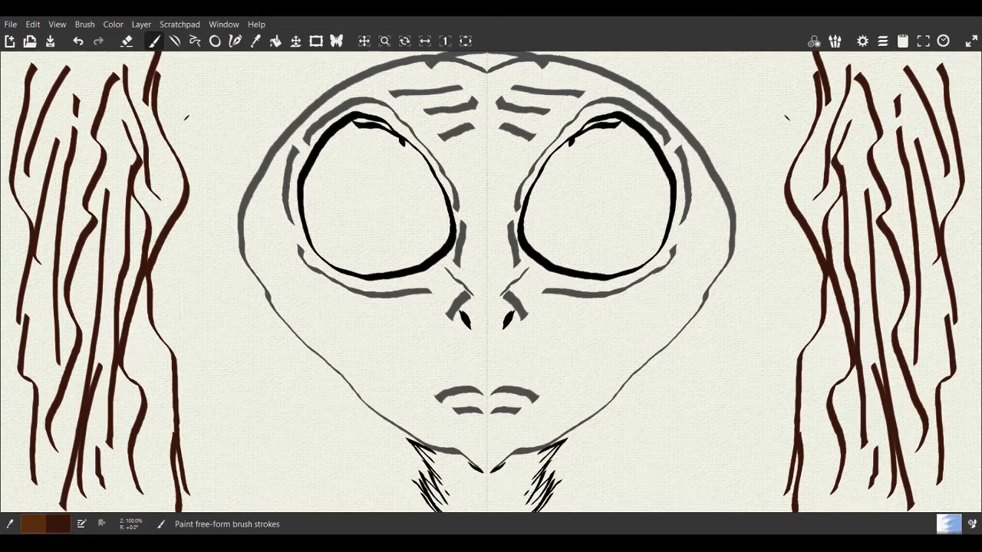
Check the Layers panel and select an airbrush brush variant
click(882, 40)
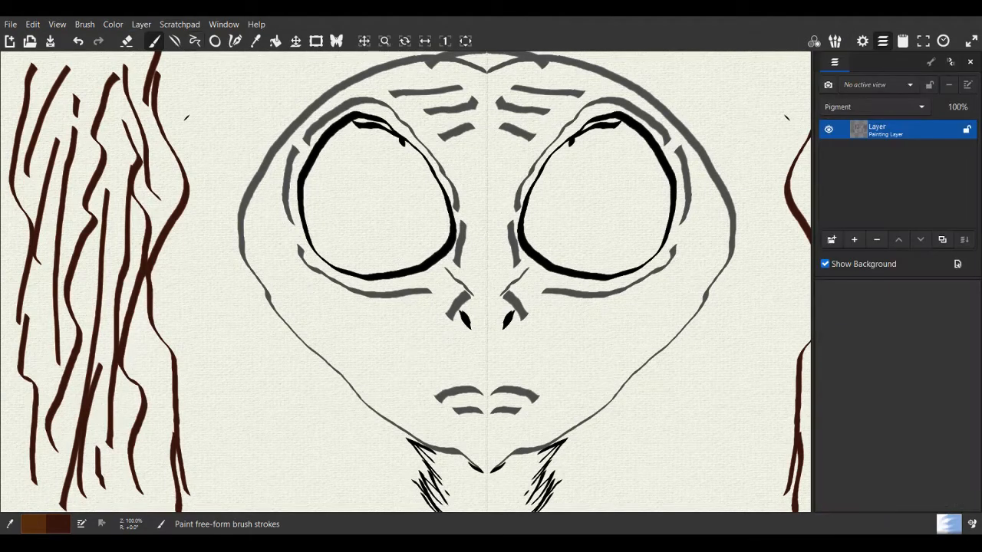
click(852, 240)
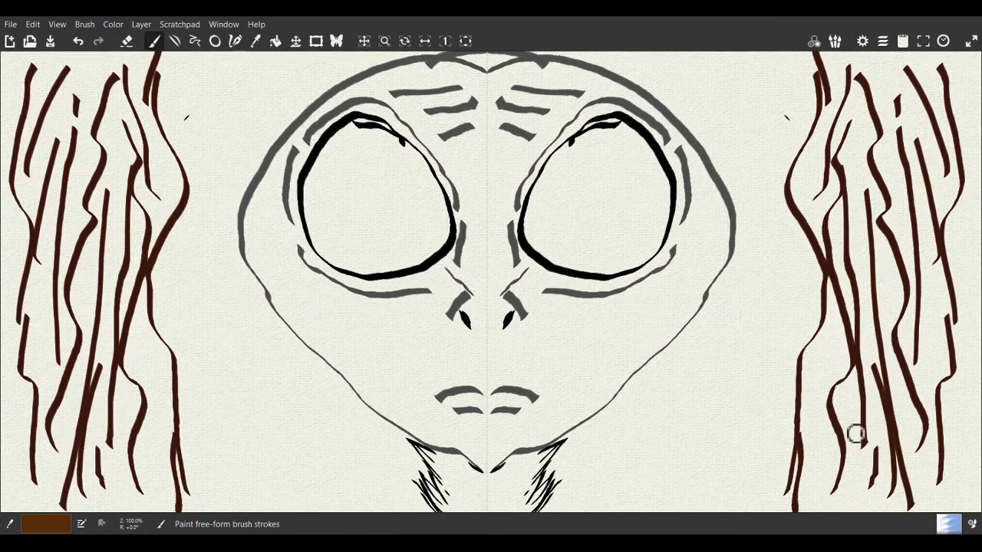
mouse_move(879, 401)
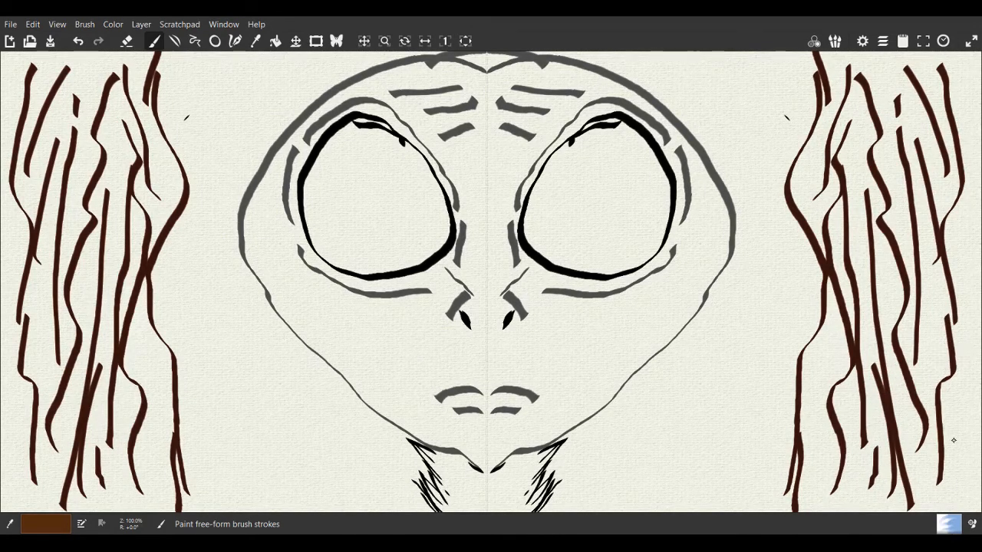
mouse_move(955, 353)
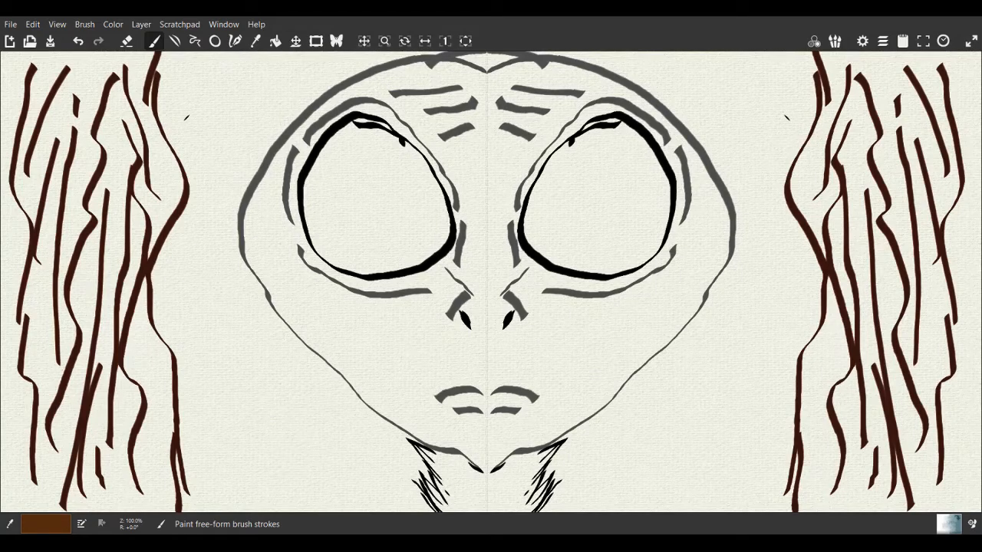
click(141, 24)
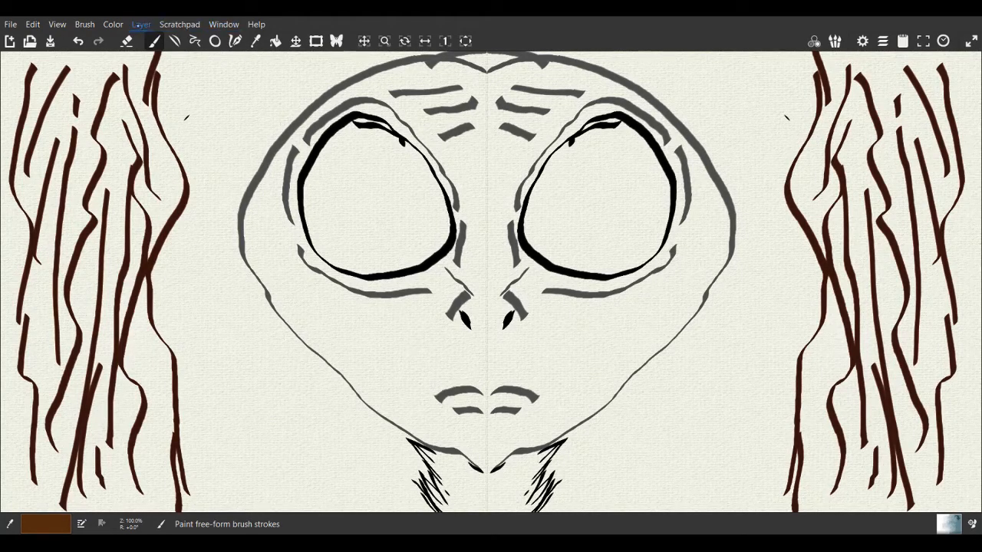
click(882, 41)
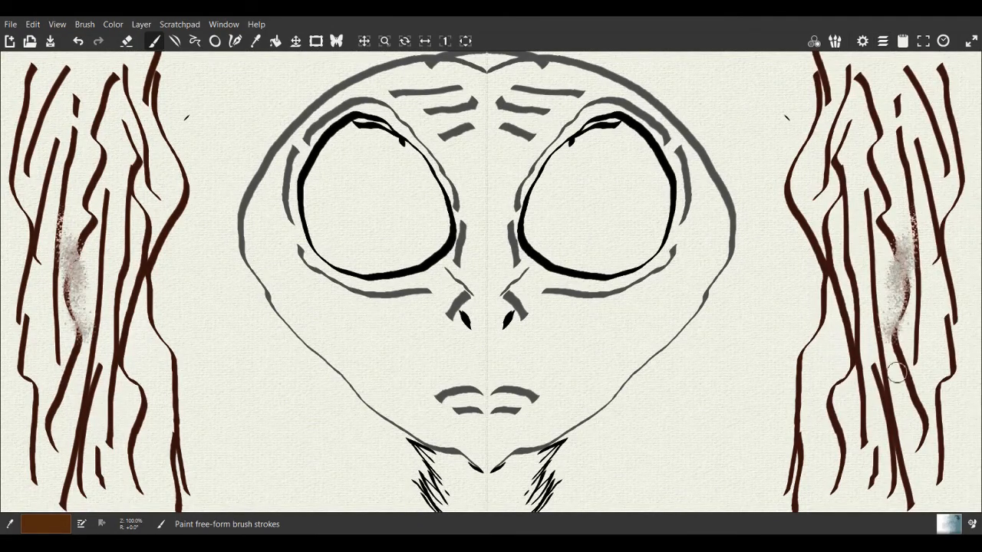
Airbrush speckled grey-brown shading over the brown strands on both sides
drag(898, 373, 880, 249)
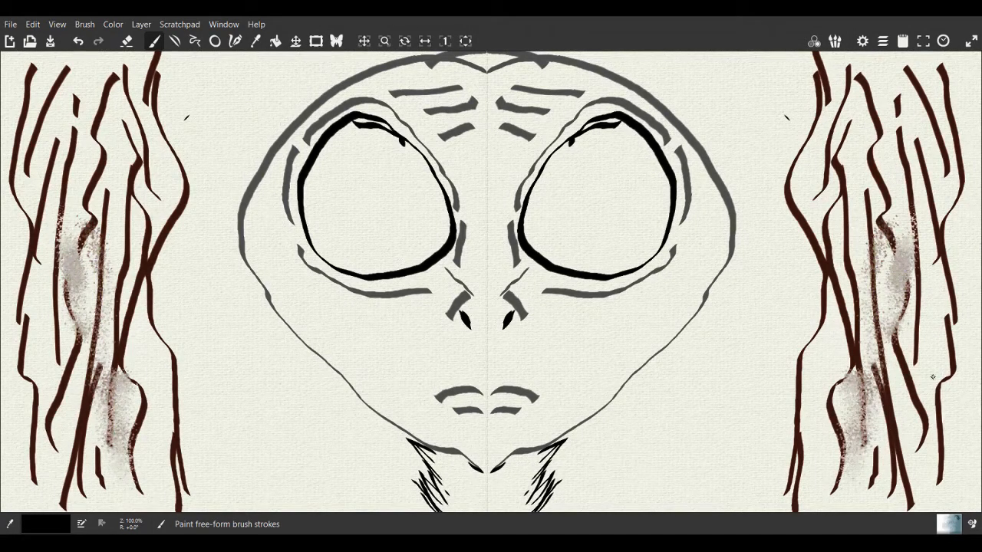
Paint near-black blended shading into both mirrored eye outlines, covering upper and lower areas
drag(391, 196, 587, 186)
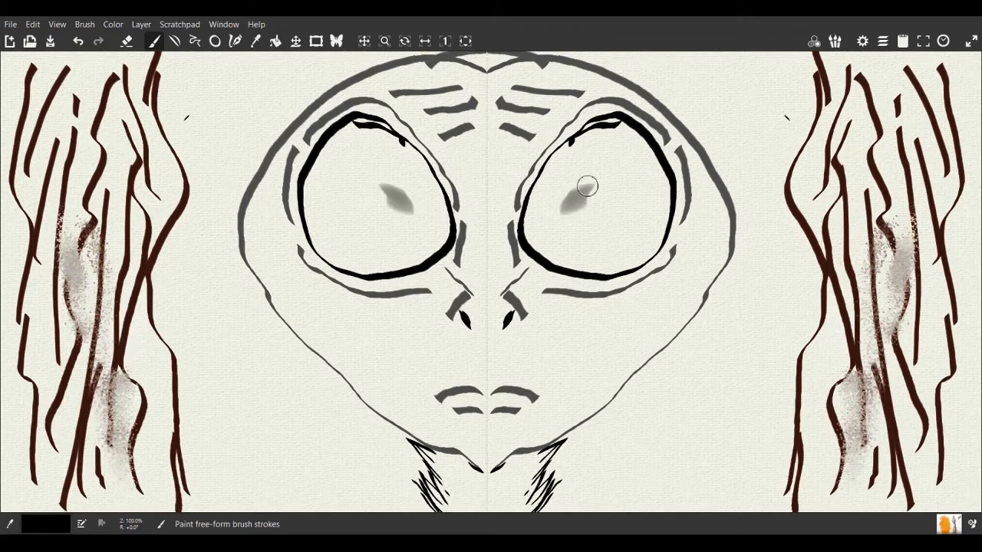
drag(587, 186, 625, 184)
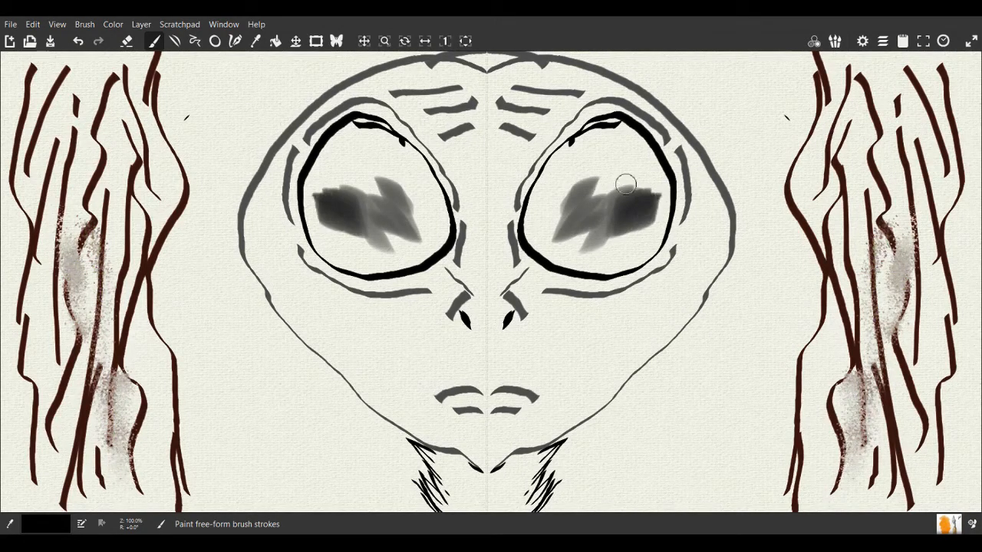
drag(625, 183, 560, 239)
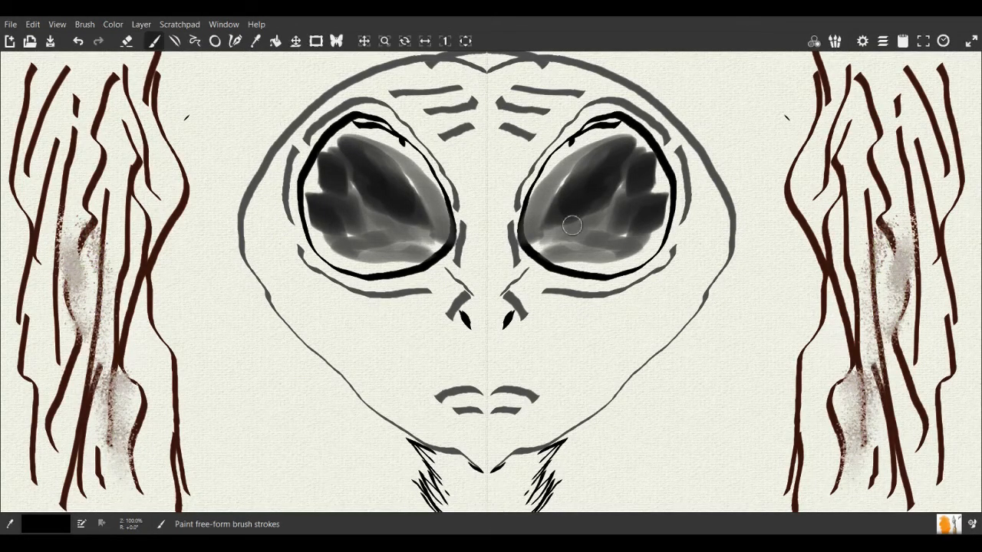
drag(572, 225, 644, 246)
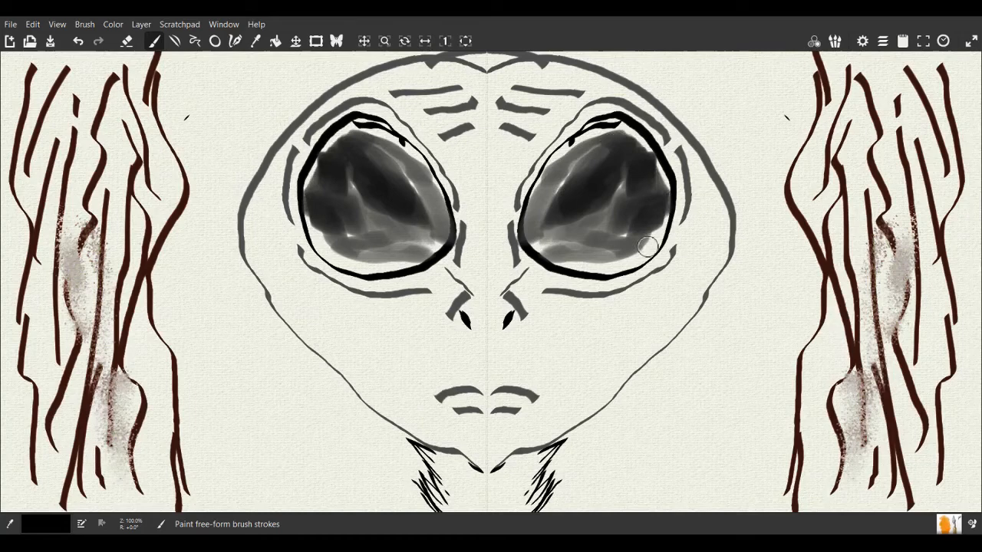
drag(648, 245, 568, 169)
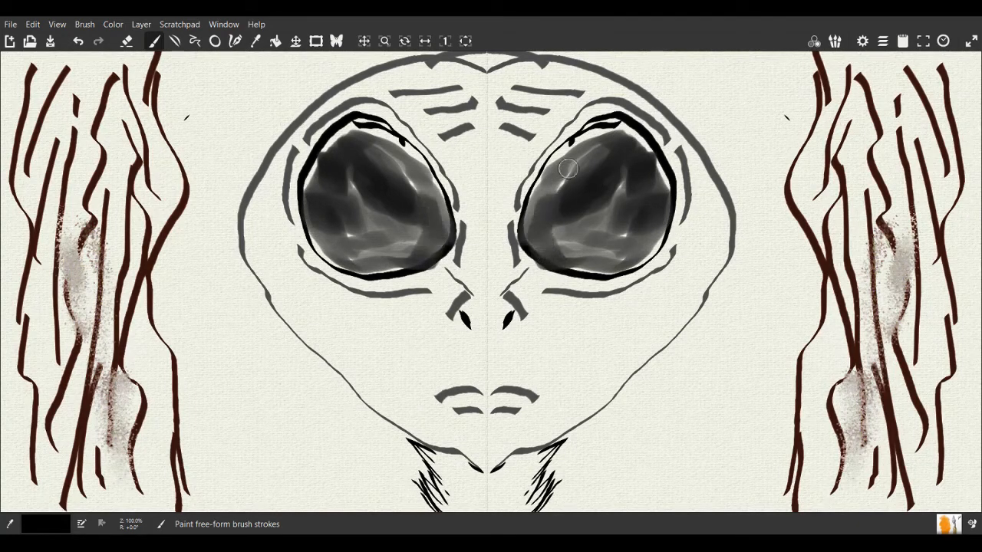
drag(567, 168, 656, 178)
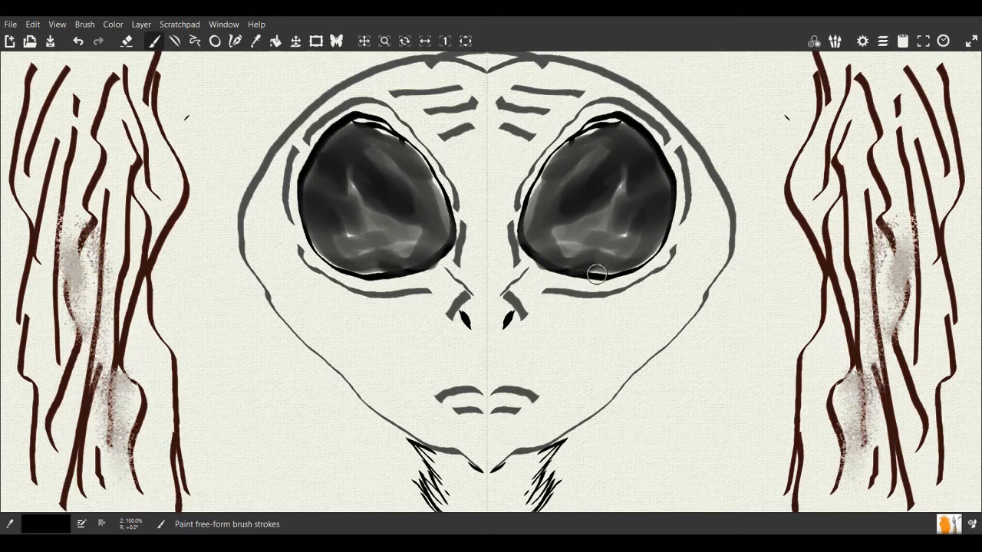
drag(598, 276, 568, 223)
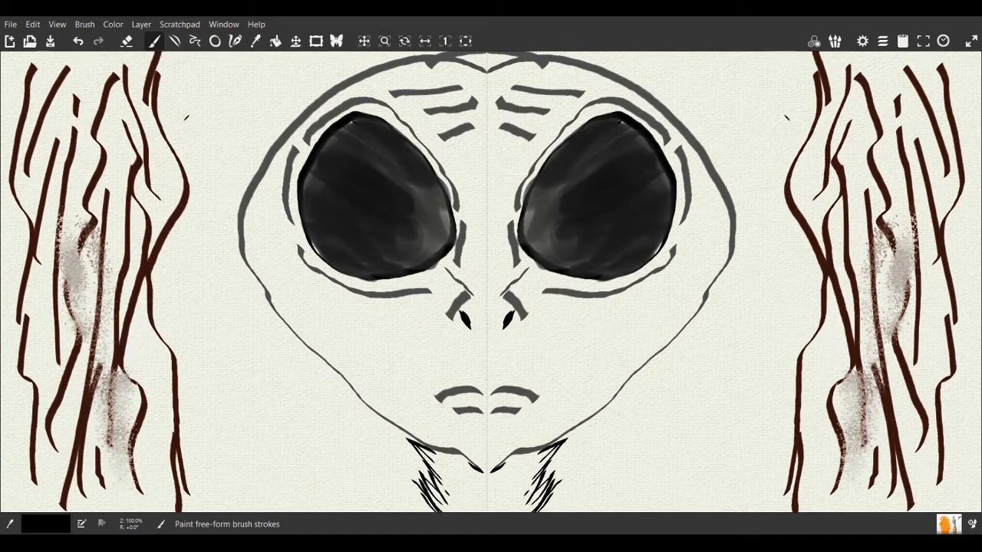
Choose light grey and shade the cheeks, forehead and chin
click(882, 40)
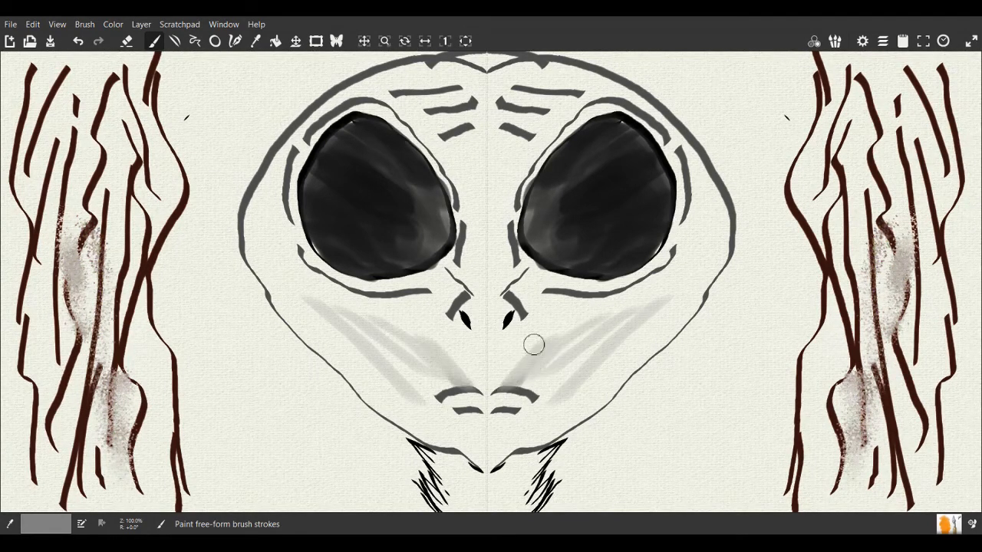
drag(531, 344, 696, 265)
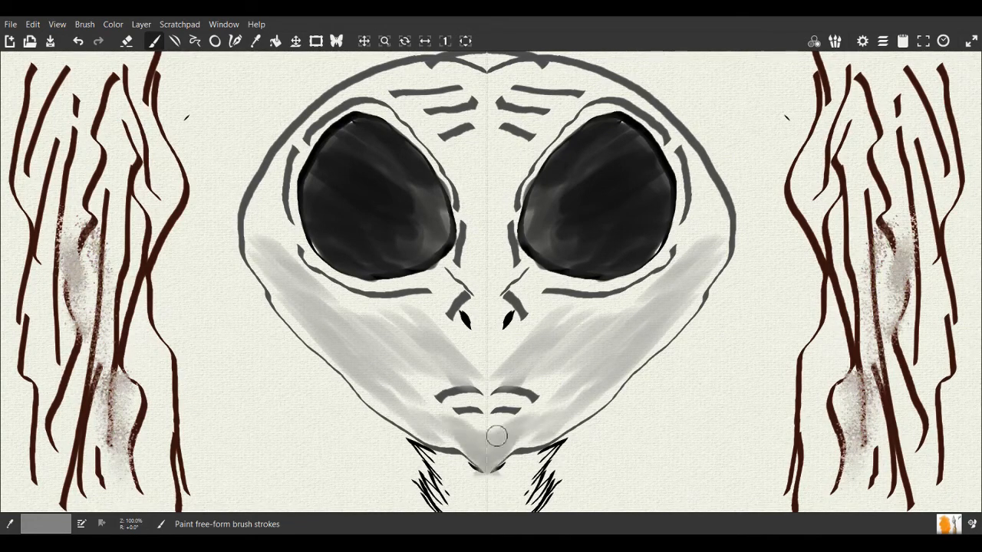
drag(495, 436, 476, 285)
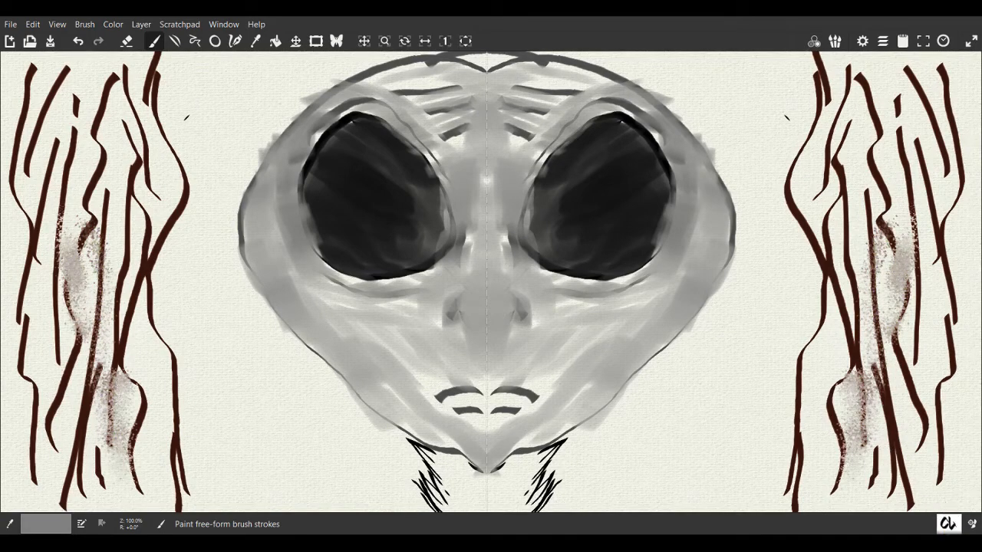
Draw black lid lines, nostrils and eye arcs, then airbrush dark blotches on Layer 1
drag(476, 237, 513, 243)
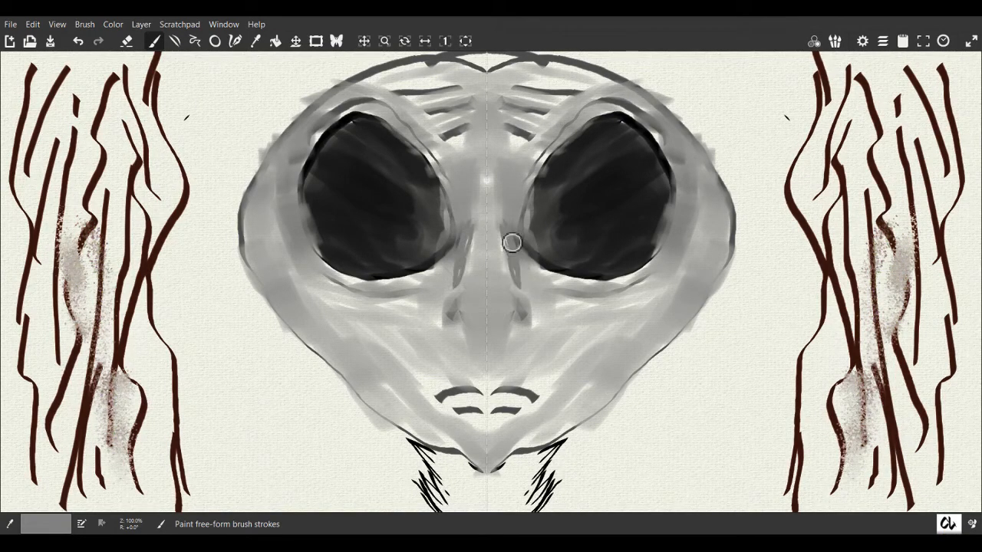
drag(510, 241, 510, 320)
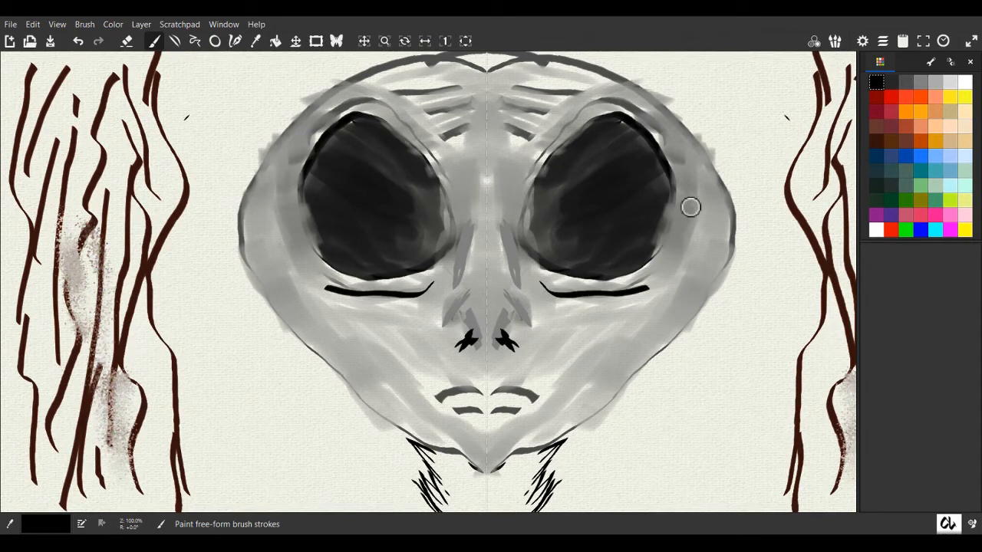
drag(687, 203, 683, 268)
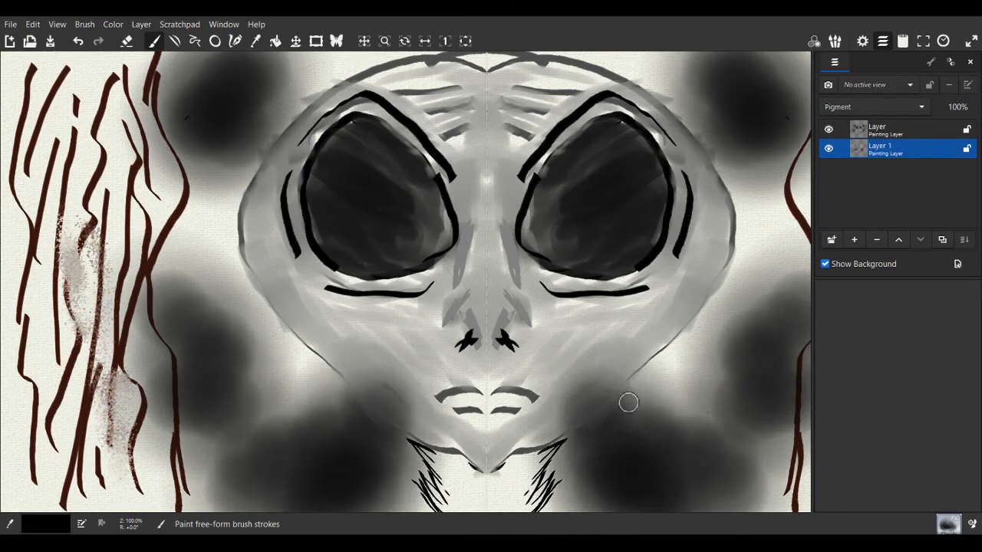
drag(628, 403, 753, 504)
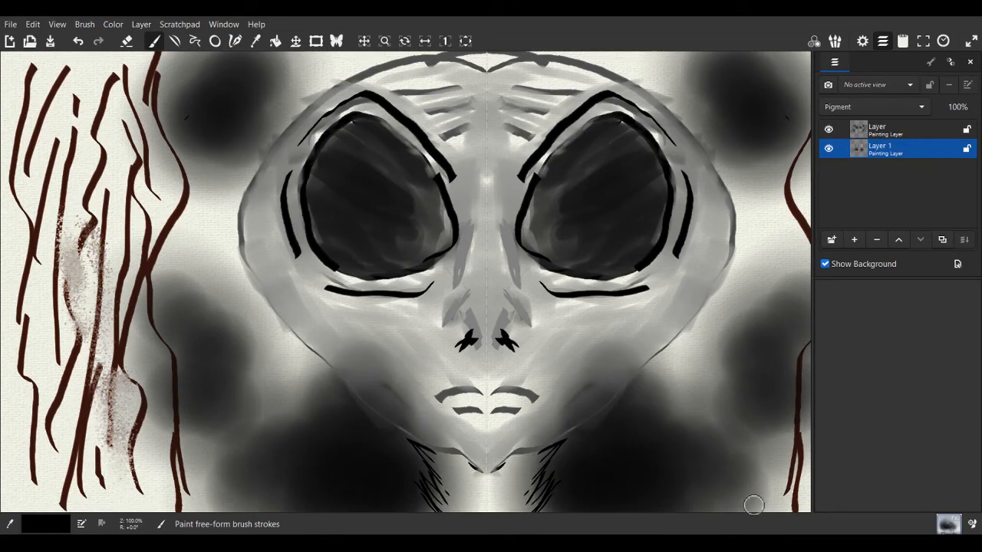